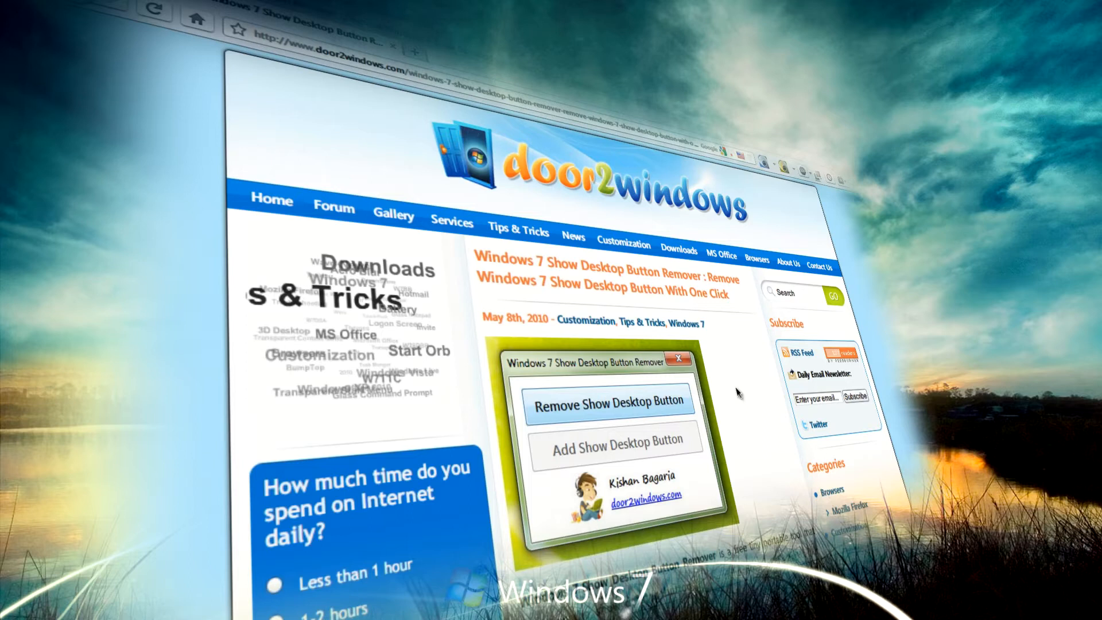
Download the Show Desktop Button Remover zip from the article's Download Link and open it.
scroll(down, 3)
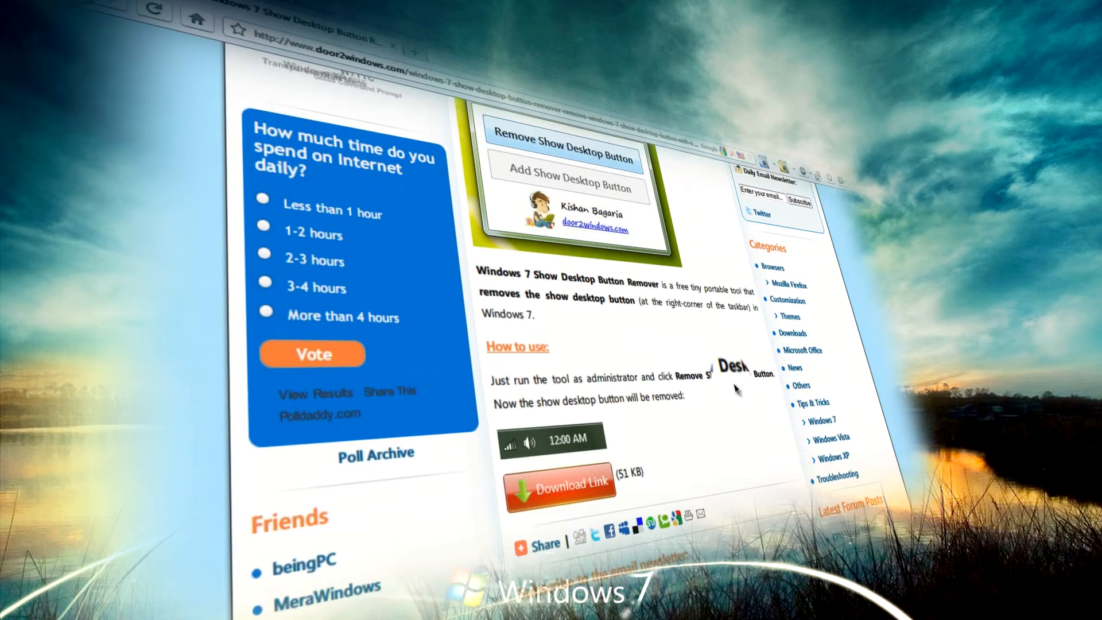
scroll(down, 3)
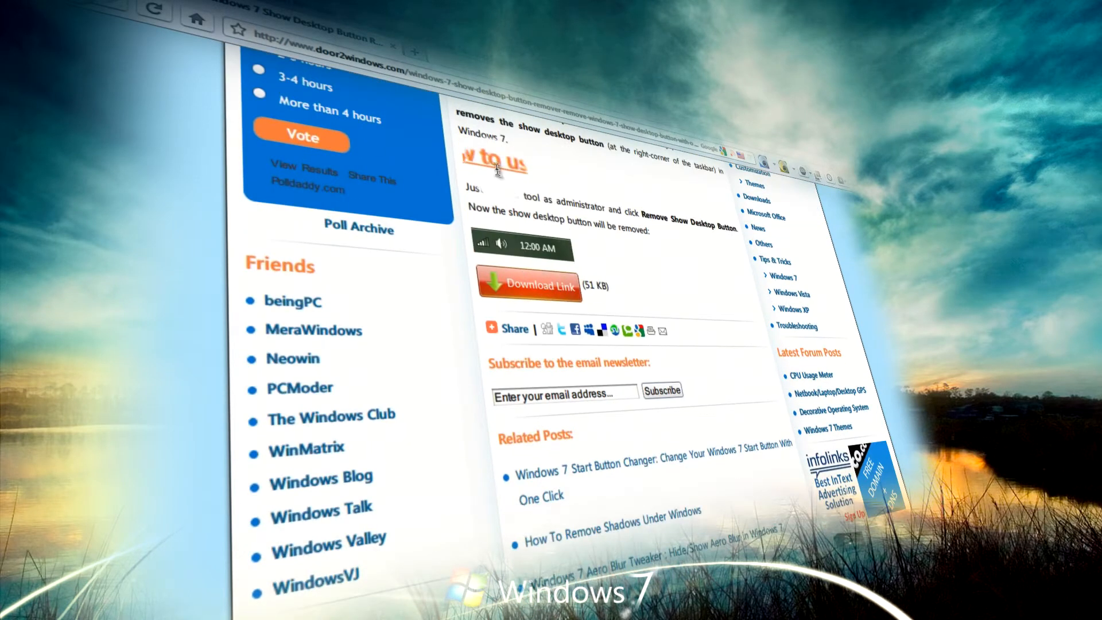
scroll(down, 3)
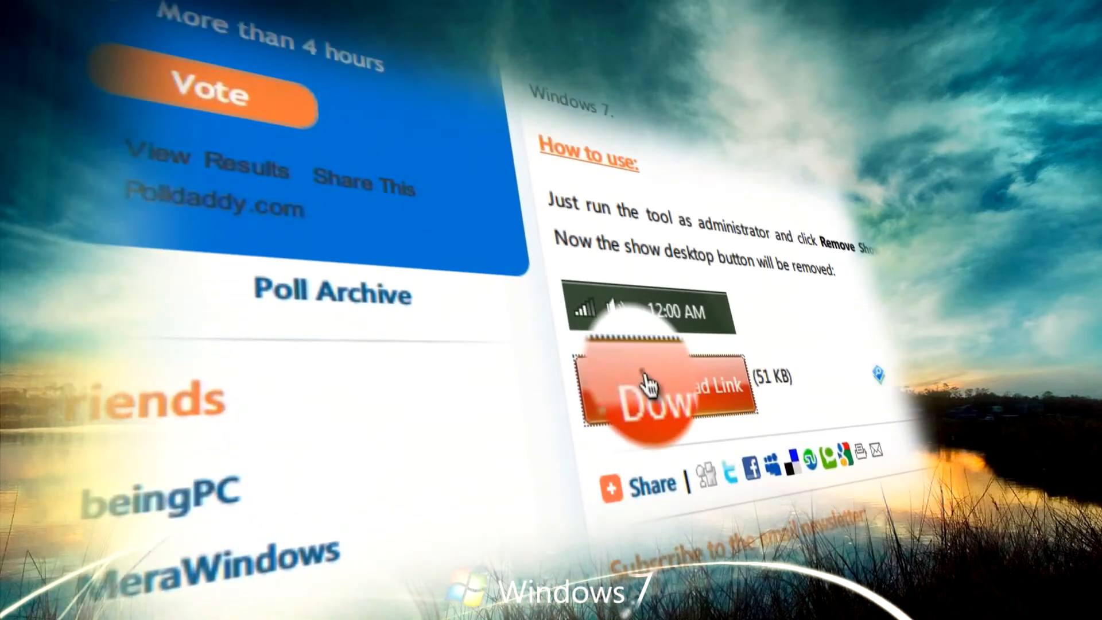
click(647, 389)
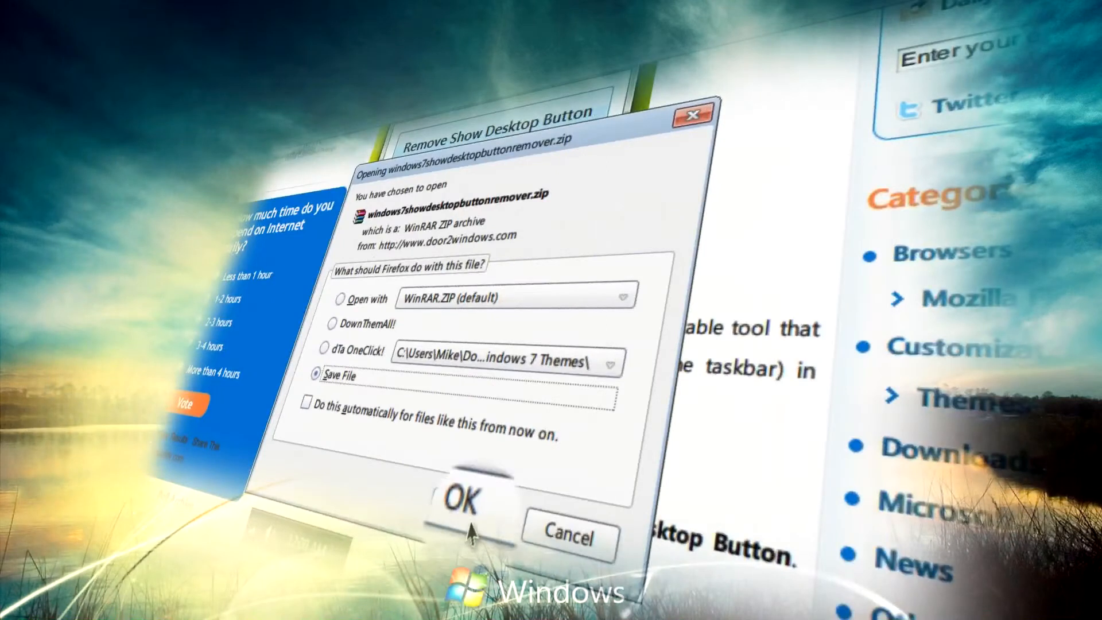
click(470, 505)
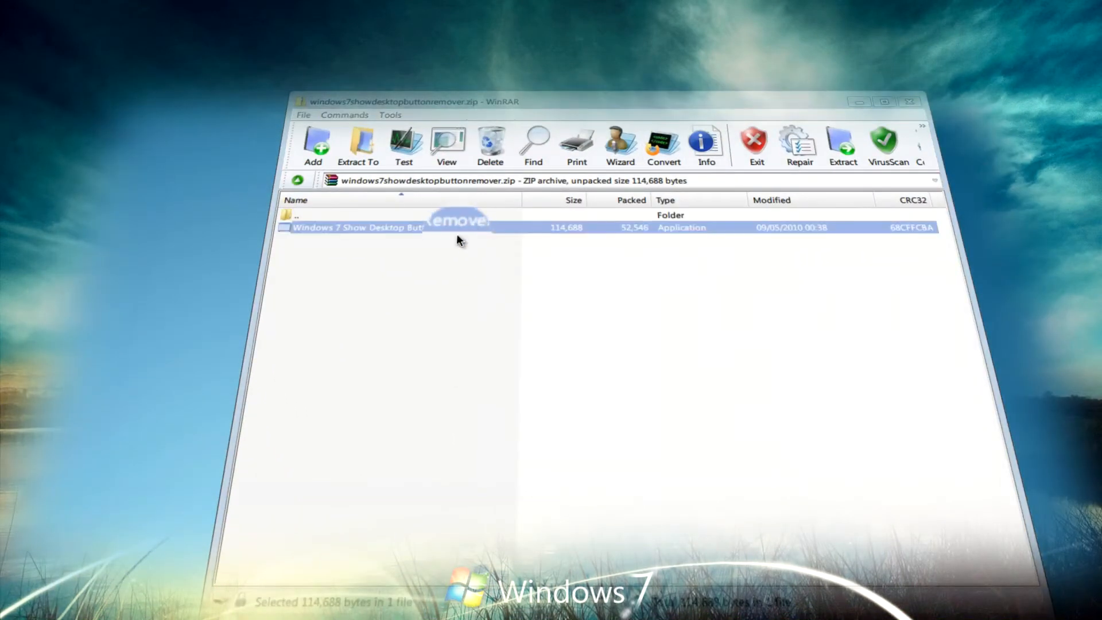
Run the Windows 7 Show Desktop Button Remover .exe from the WinRAR archive.
double_click(358, 227)
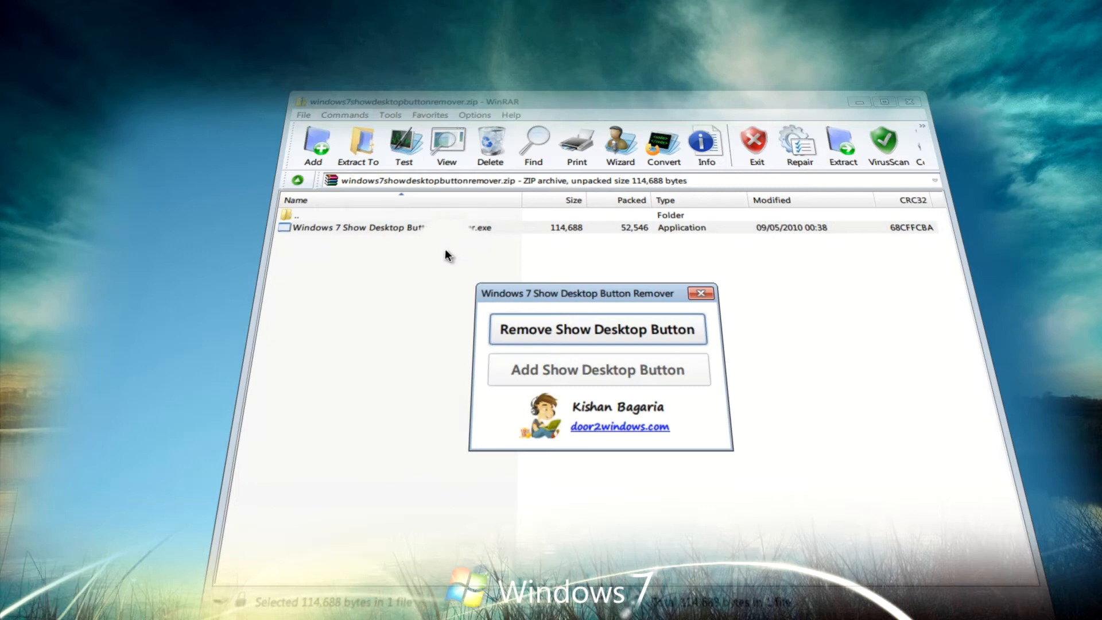